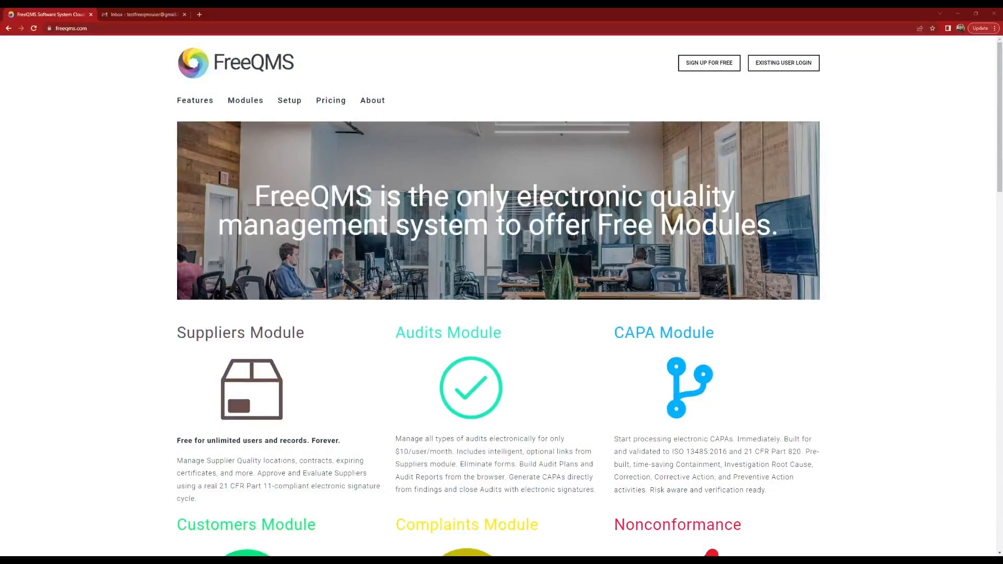
{"action": "mouse_move", "coordinate": [864, 390]}
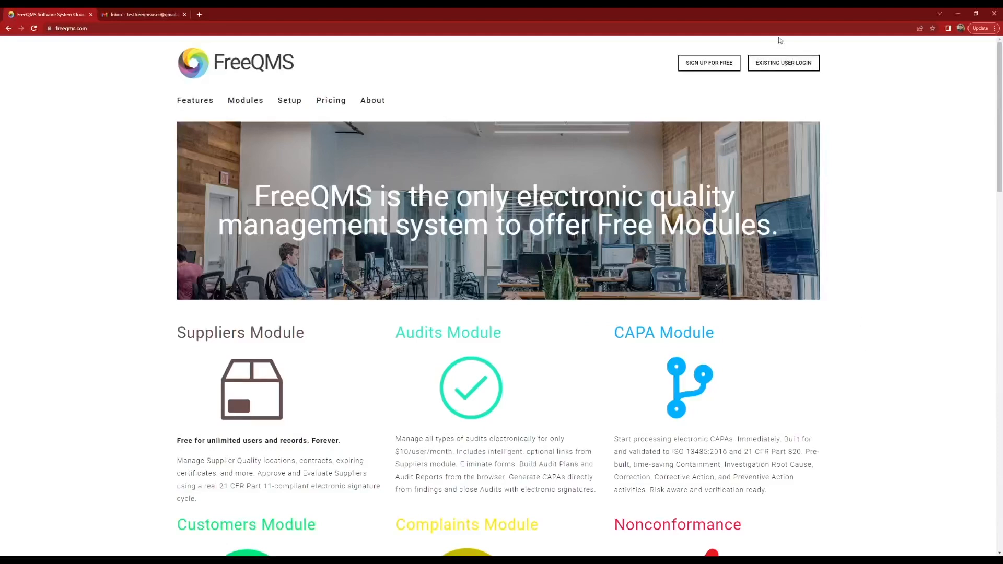
{"action": "left_click", "coordinate": [783, 63]}
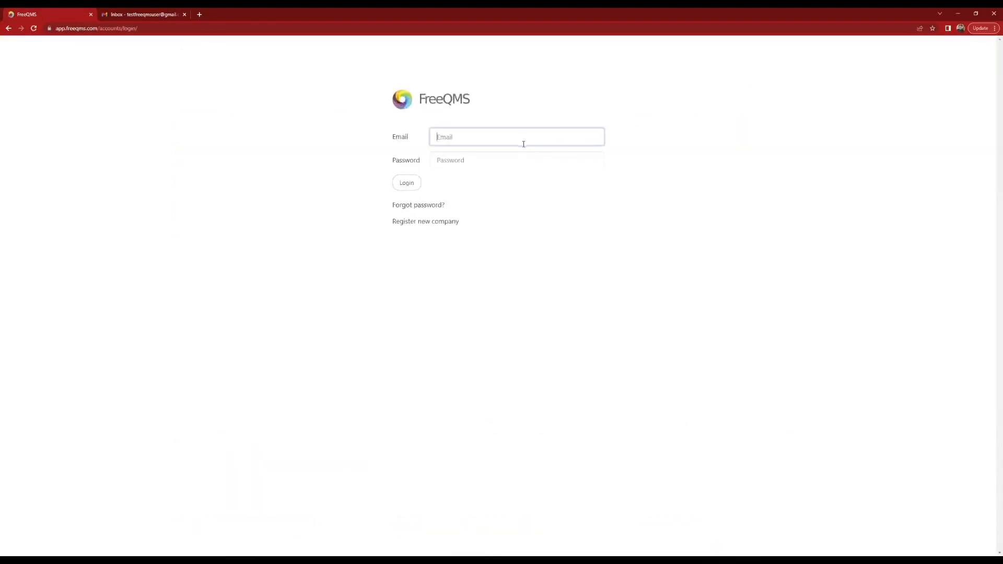
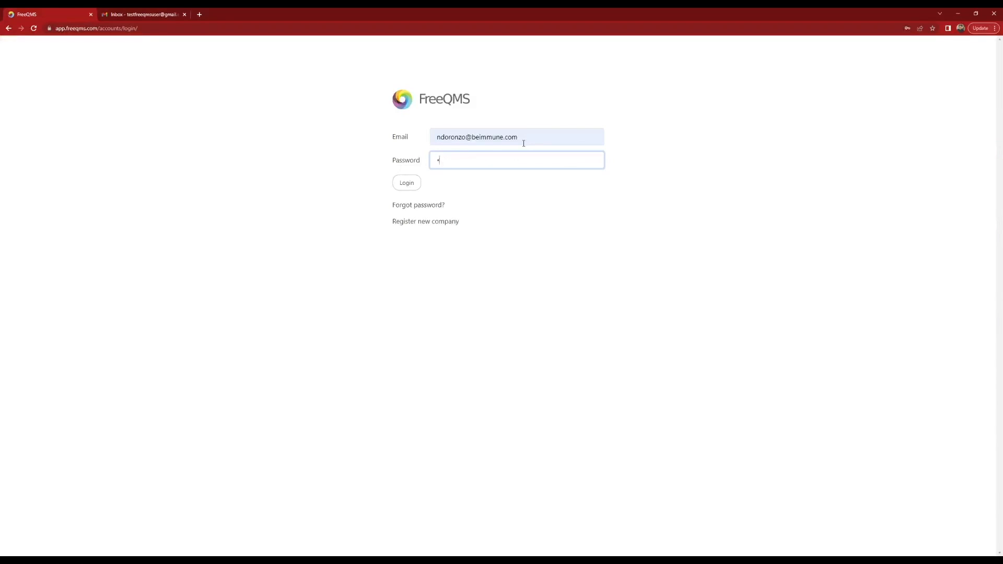
{"action": "type", "text": "password"}
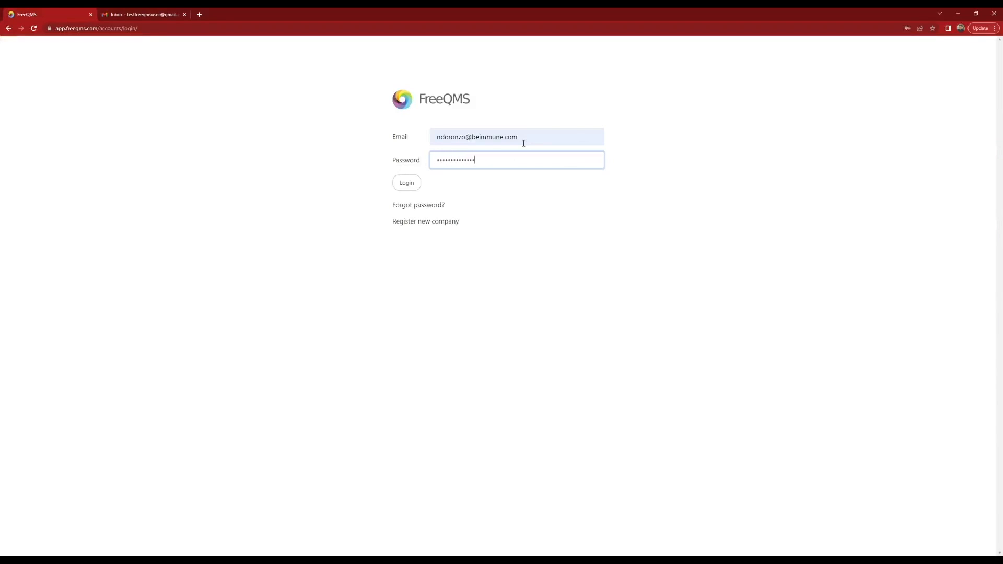
{"action": "left_click", "coordinate": [407, 181]}
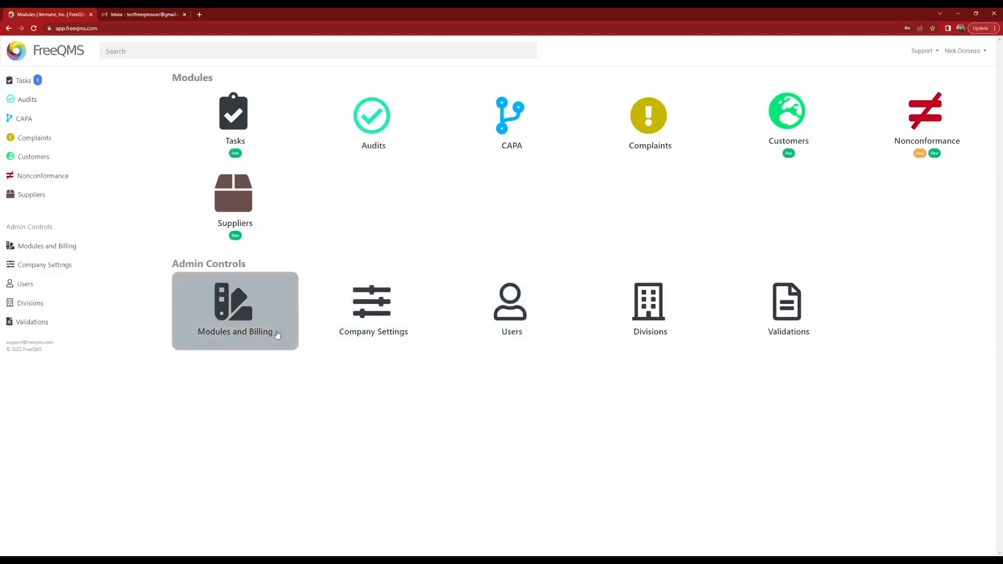
{"action": "mouse_move", "coordinate": [72, 286]}
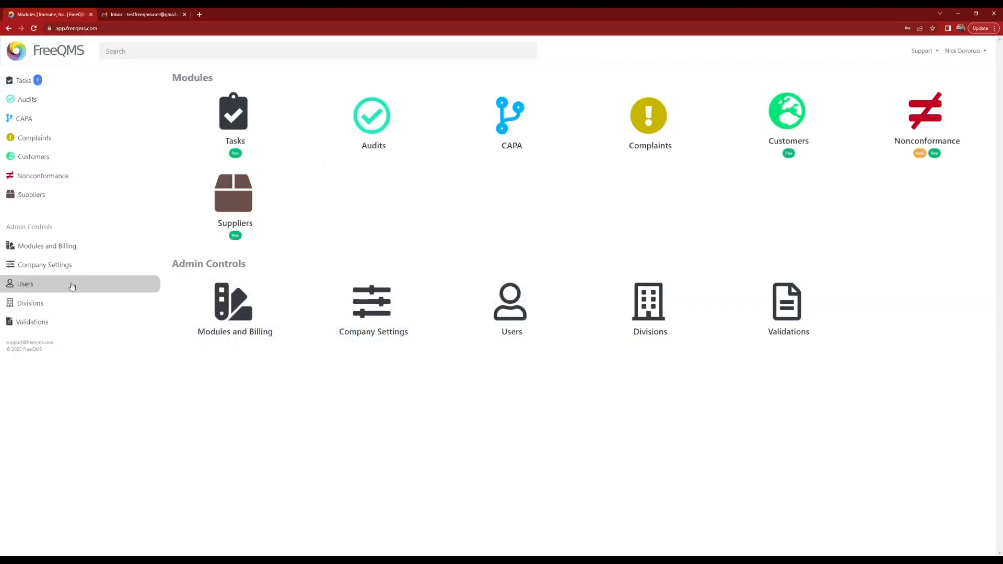
Step: Show the company's Users list from Admin Controls
{"action": "left_click", "coordinate": [25, 283]}
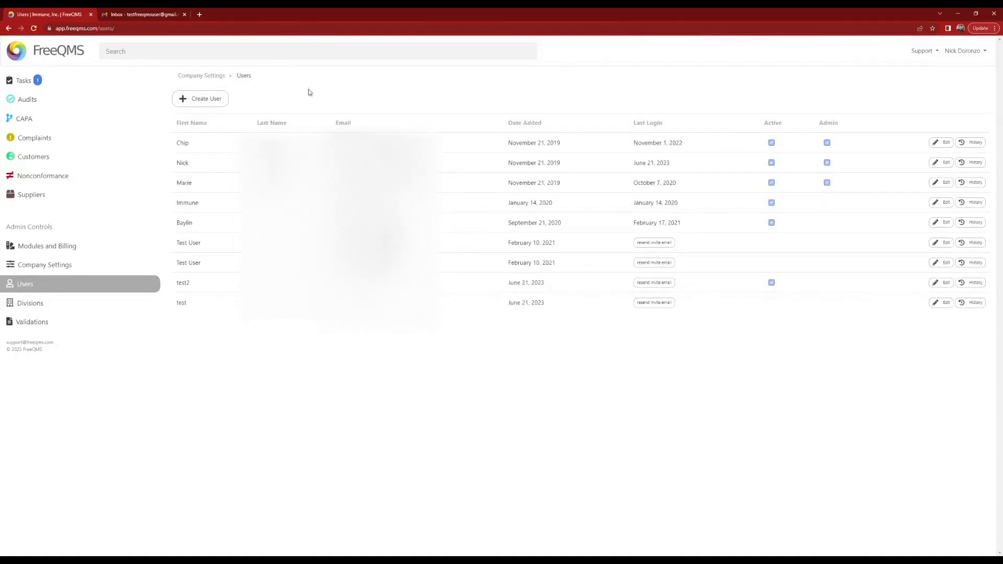
{"action": "mouse_move", "coordinate": [310, 370]}
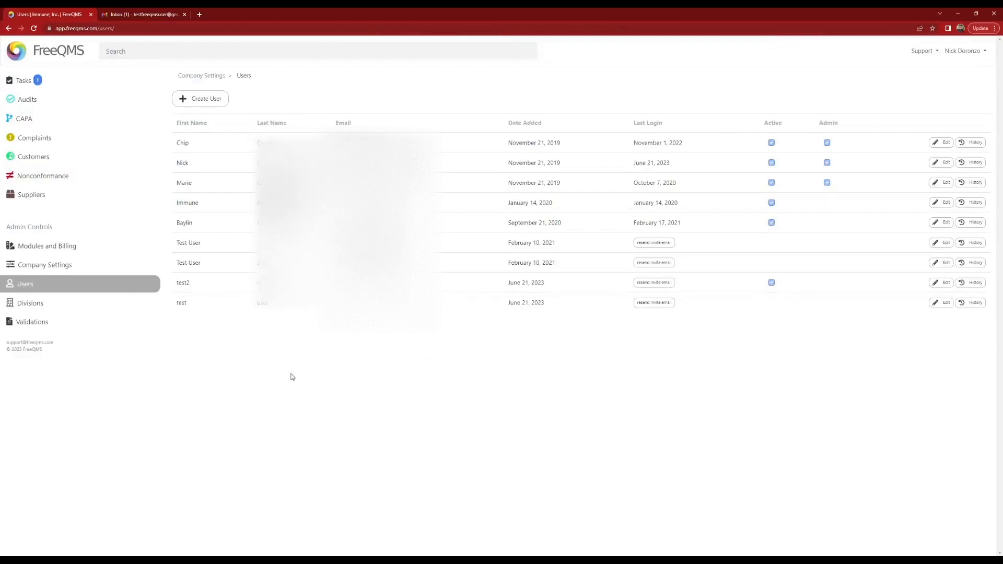
{"action": "mouse_move", "coordinate": [230, 369]}
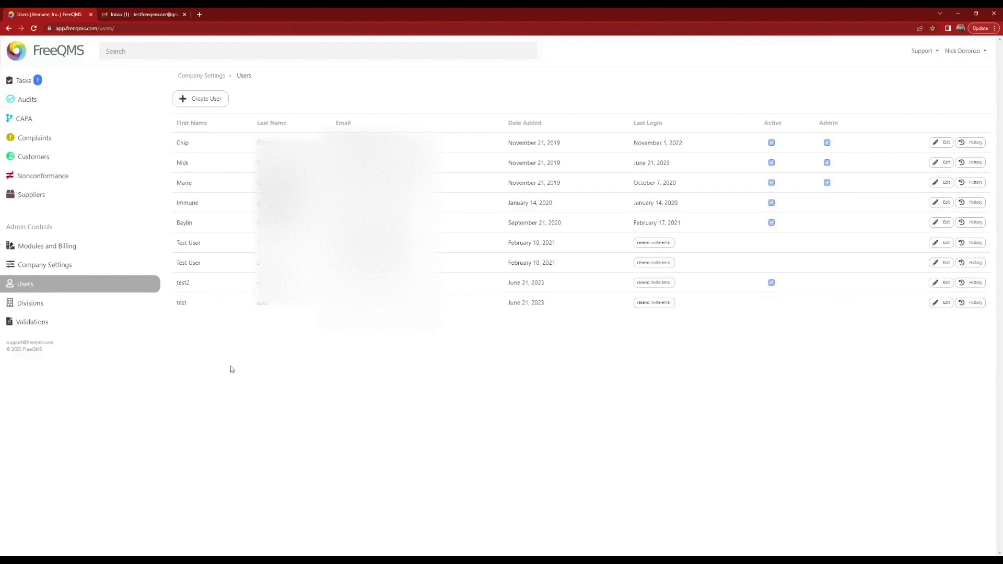
{"action": "mouse_move", "coordinate": [223, 147]}
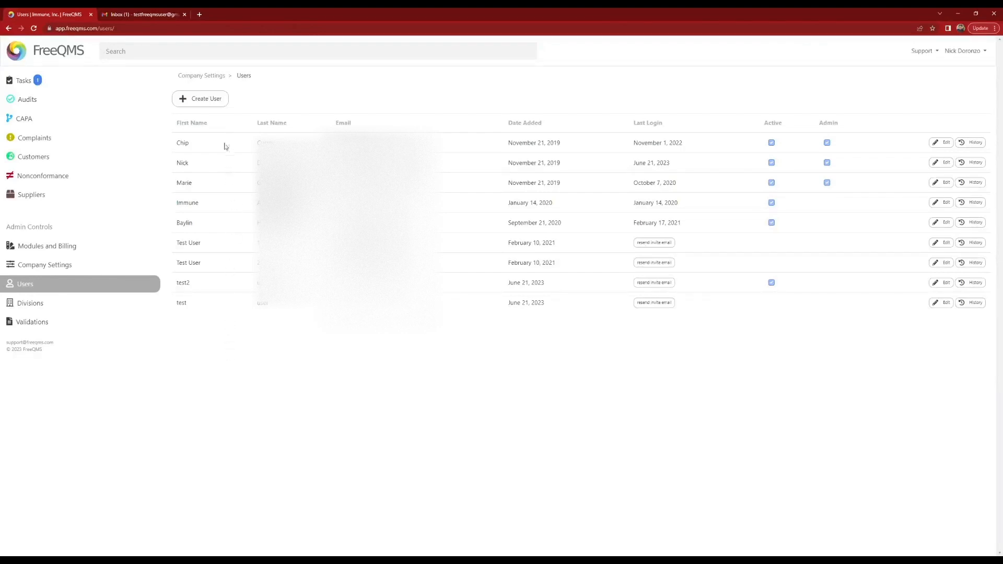
Step: Start a new user with email 'testfreeq', first name 'test' and last name 'userFreeQMS'
{"action": "left_click", "coordinate": [201, 98]}
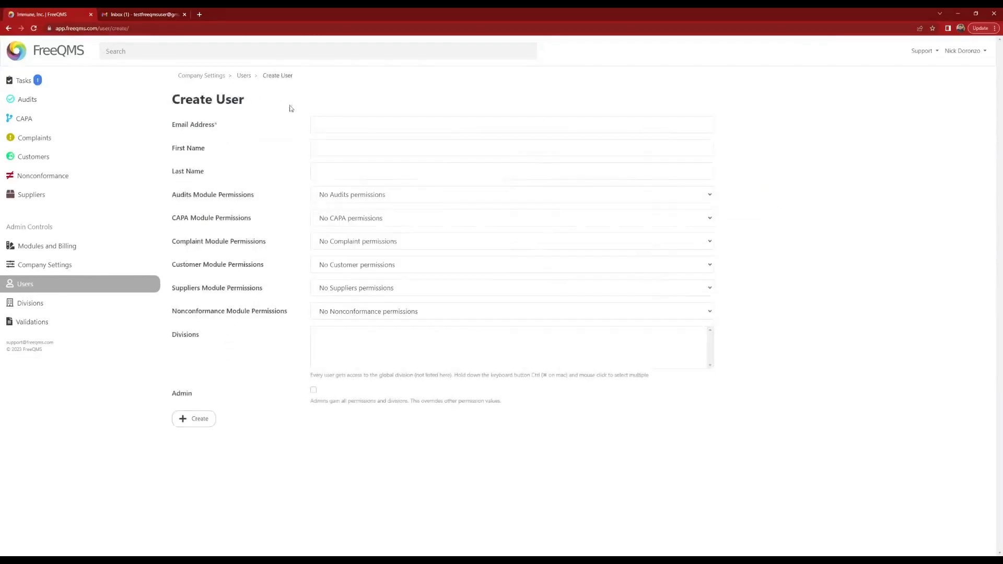
{"action": "type", "text": "Te"}
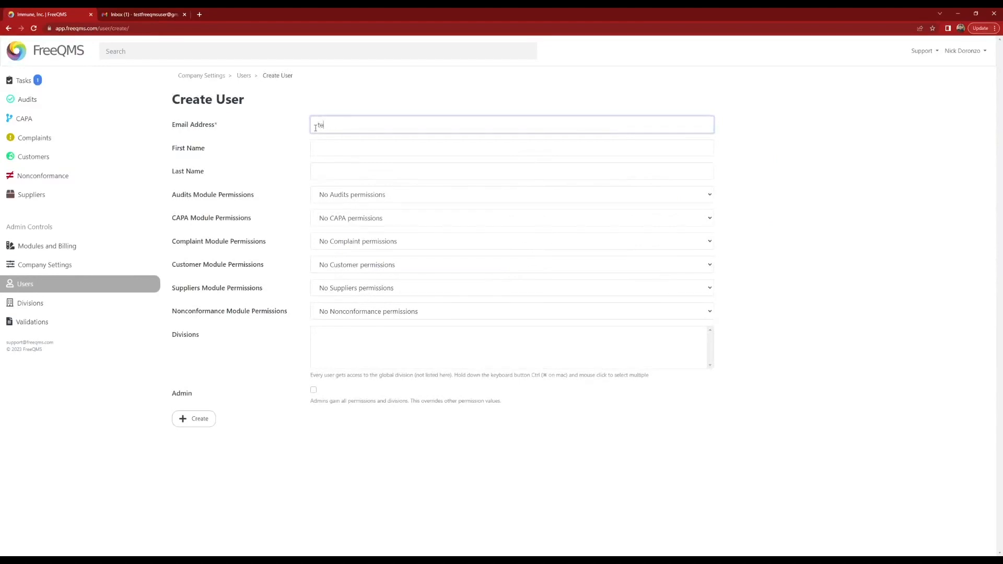
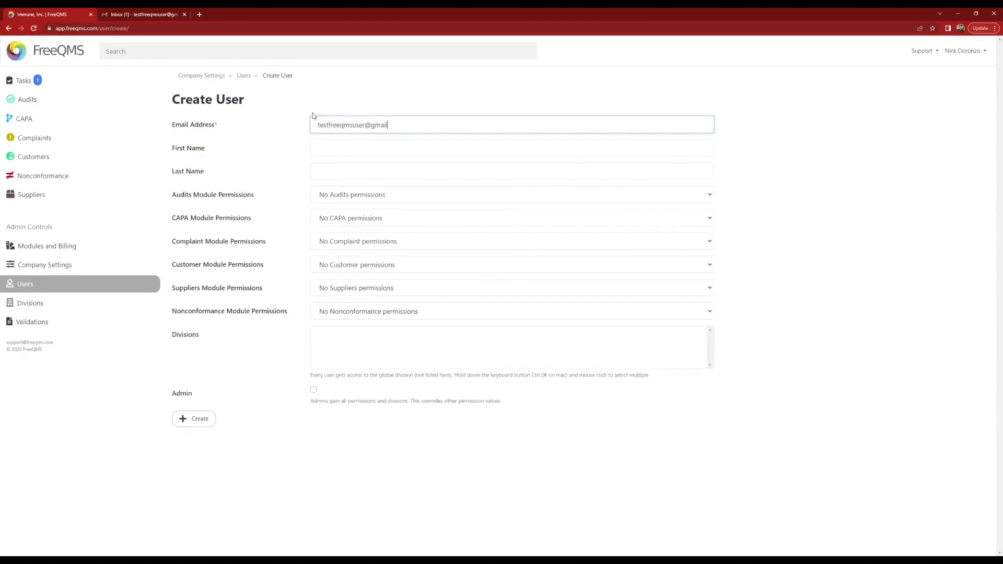
{"action": "type", "text": "te"}
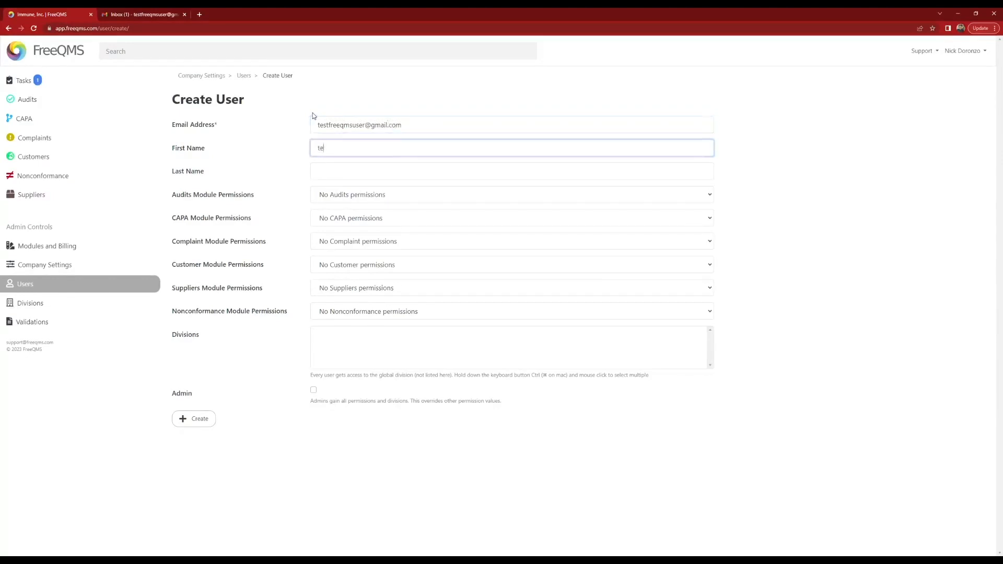
{"action": "type", "text": "user"}
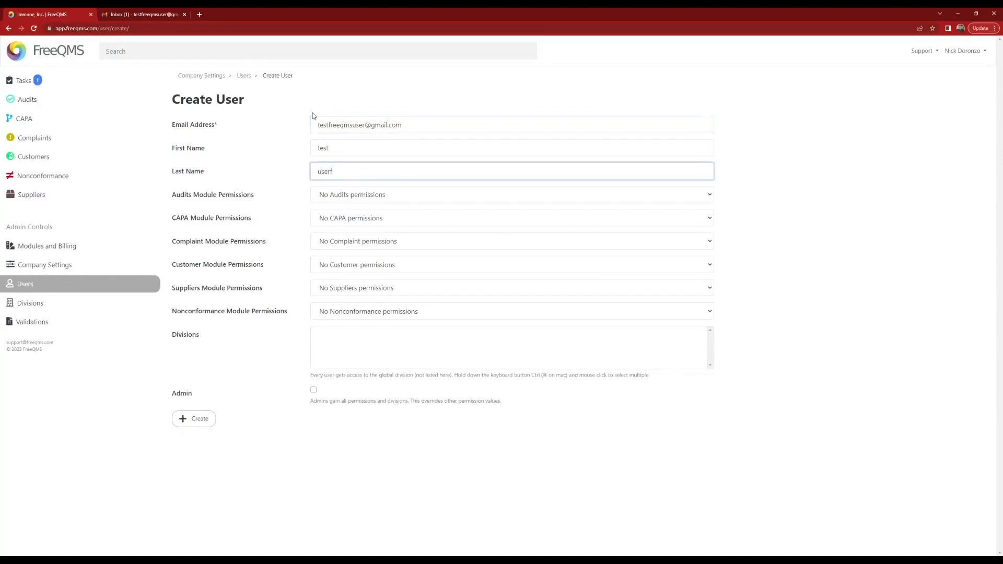
{"action": "type", "text": "FreeQMS"}
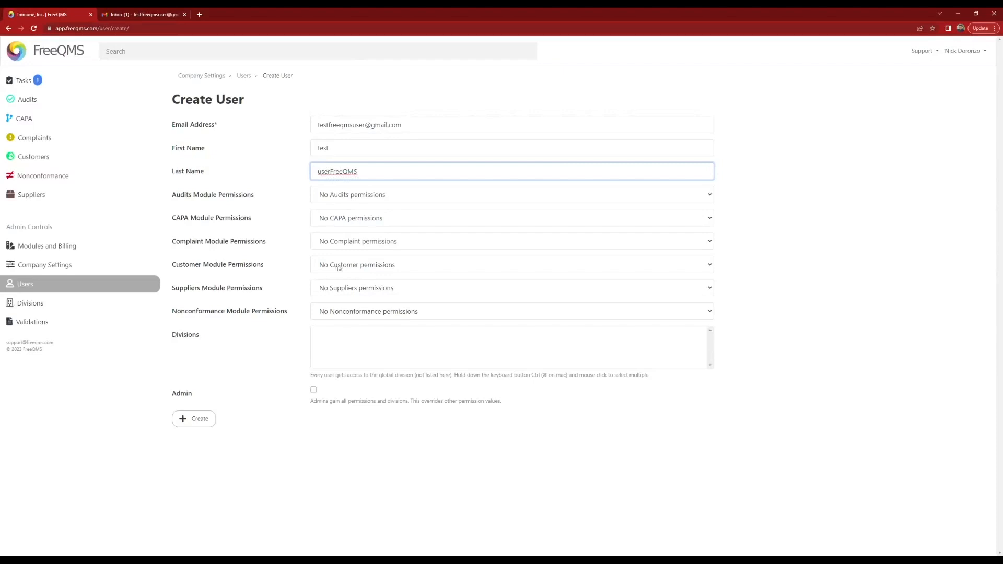
Step: Create the test user and switch to the tab where that user signs in
{"action": "left_click", "coordinate": [194, 418]}
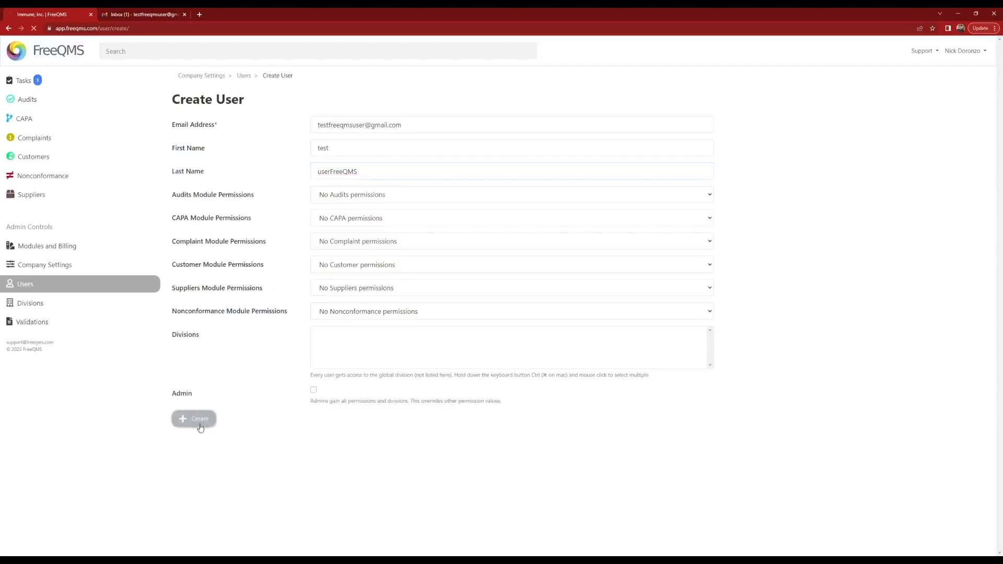
{"action": "left_click", "coordinate": [195, 418]}
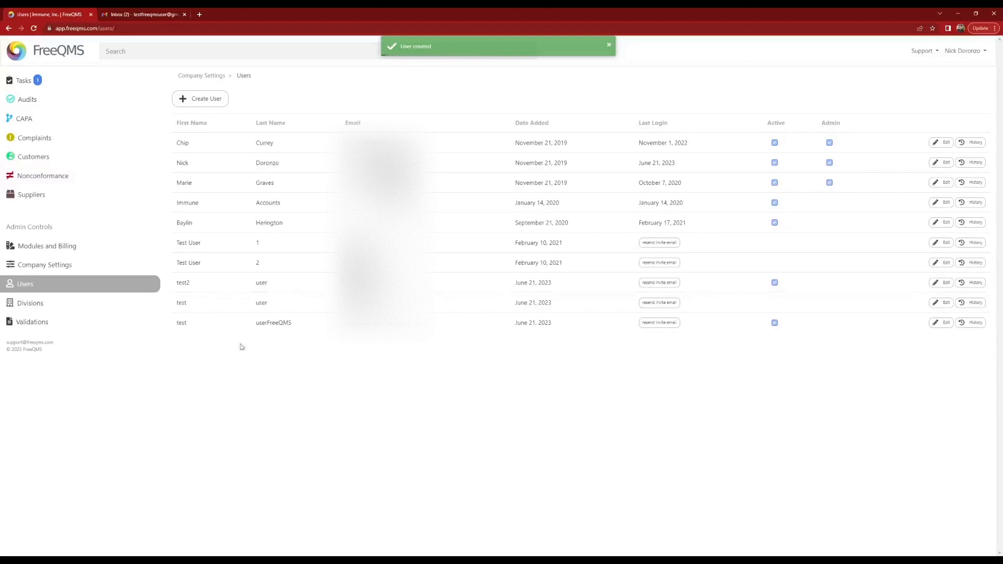
{"action": "left_click", "coordinate": [144, 14]}
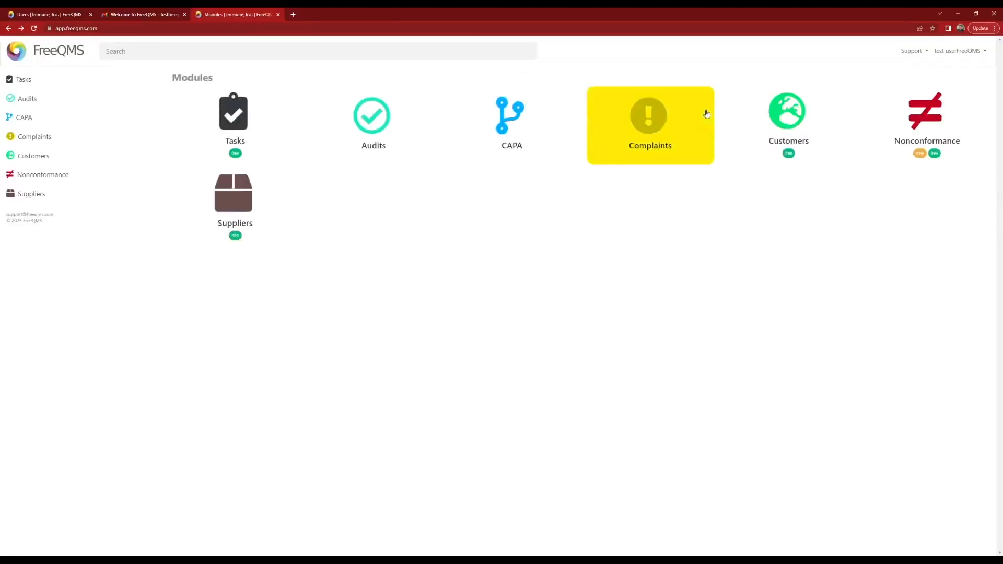
Step: Return to the admin session so Admin Controls show again
{"action": "left_click", "coordinate": [234, 199]}
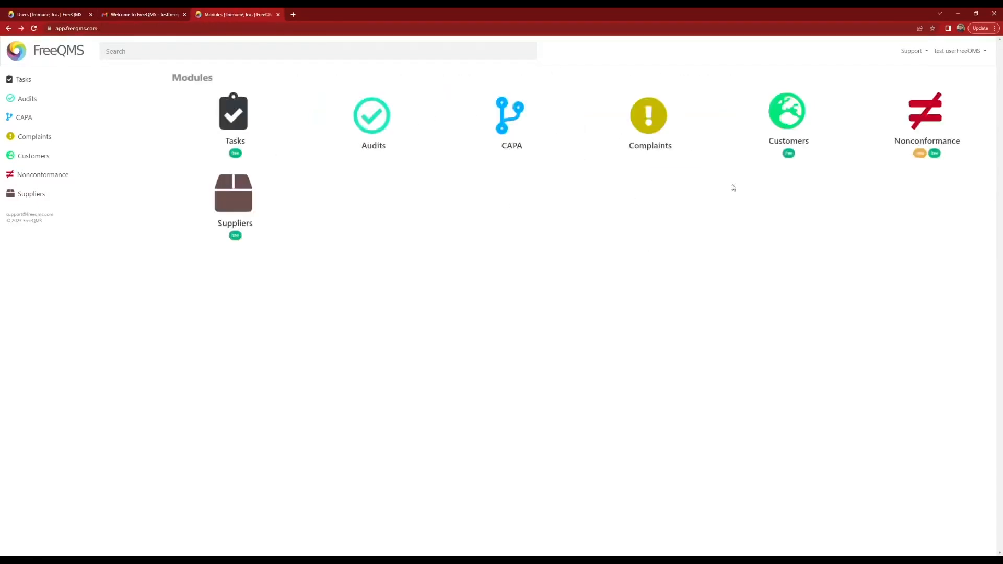
{"action": "left_click", "coordinate": [958, 50]}
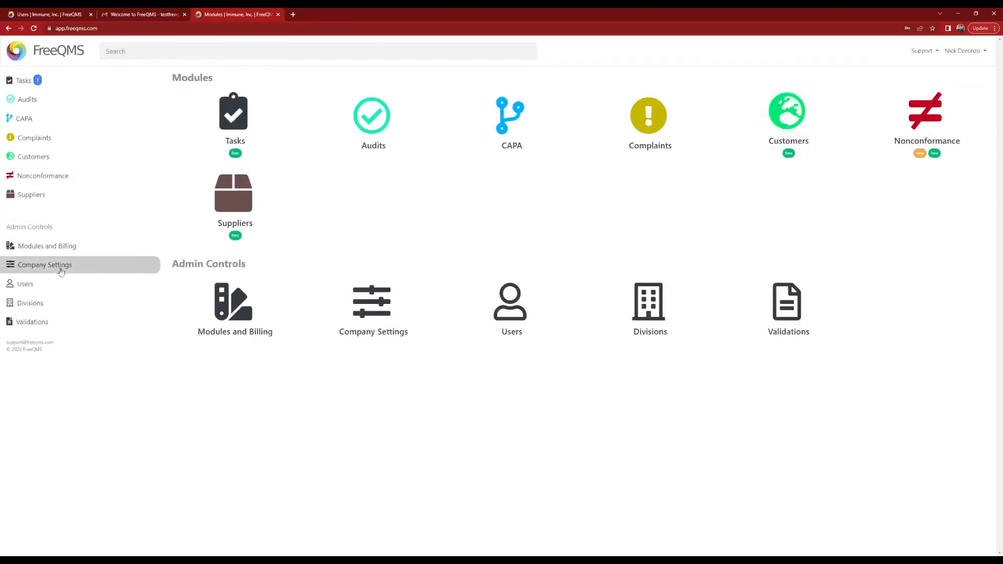
Step: Locate test userFreeQMS in the Users list and begin editing that record
{"action": "left_click", "coordinate": [25, 283]}
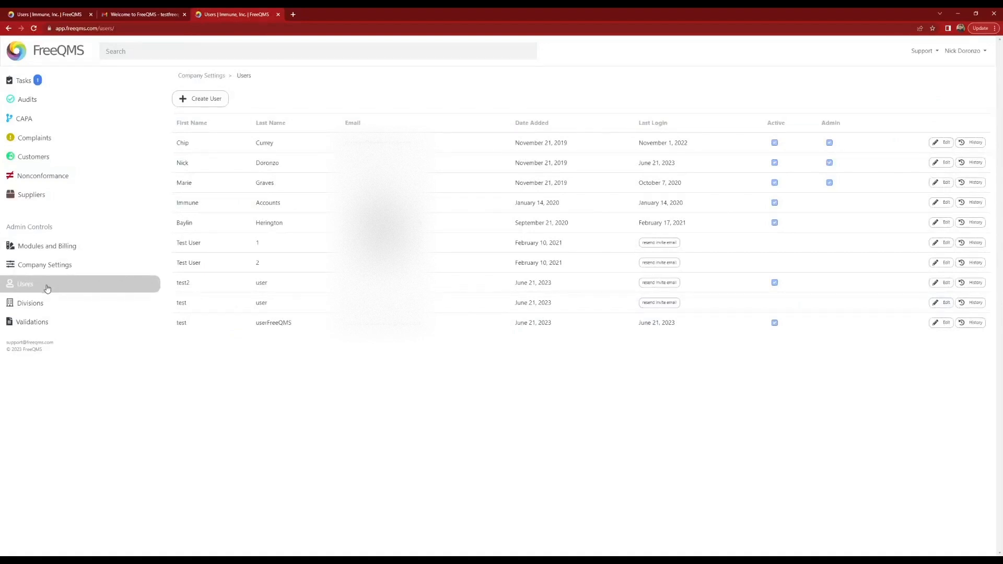
{"action": "mouse_move", "coordinate": [33, 322]}
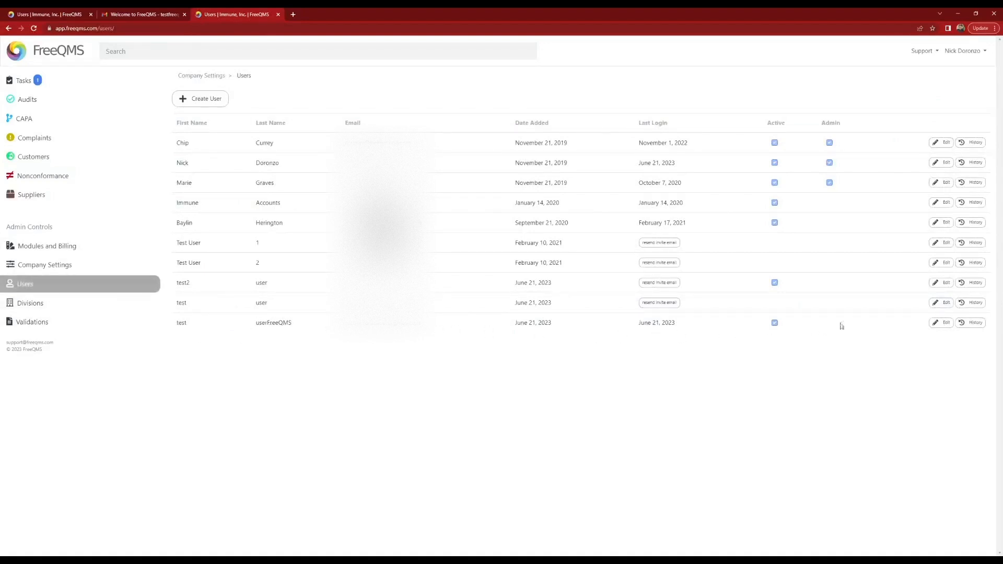
{"action": "left_click", "coordinate": [942, 323]}
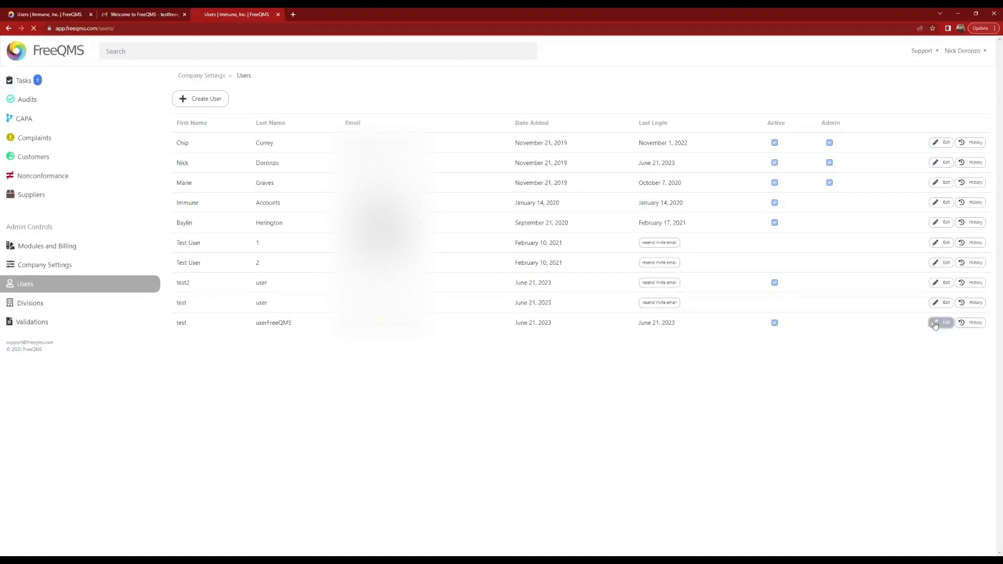
Step: Bring up test userFreeQMS's edit form and its Suppliers Module Permissions choices
{"action": "left_click", "coordinate": [940, 323]}
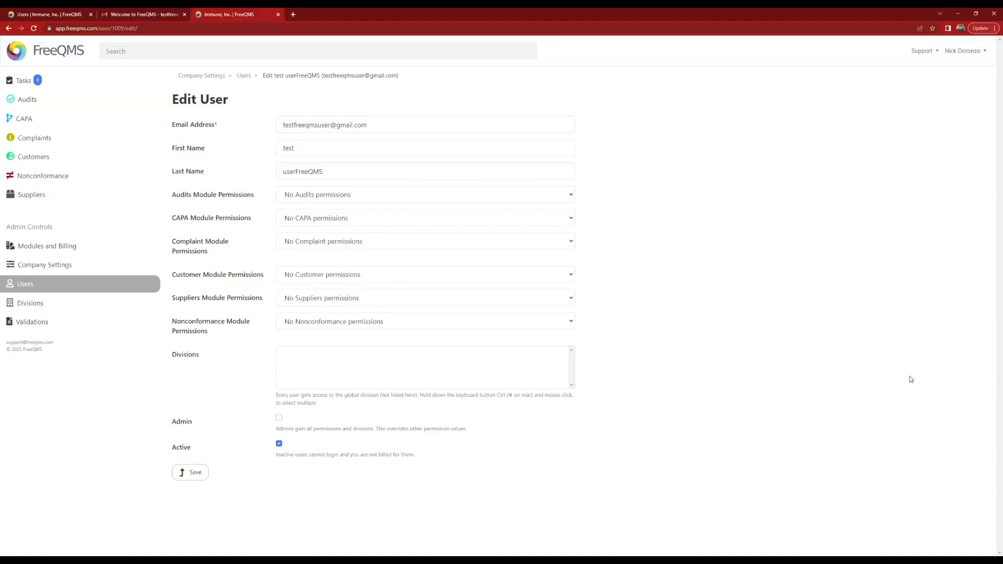
{"action": "mouse_move", "coordinate": [912, 378]}
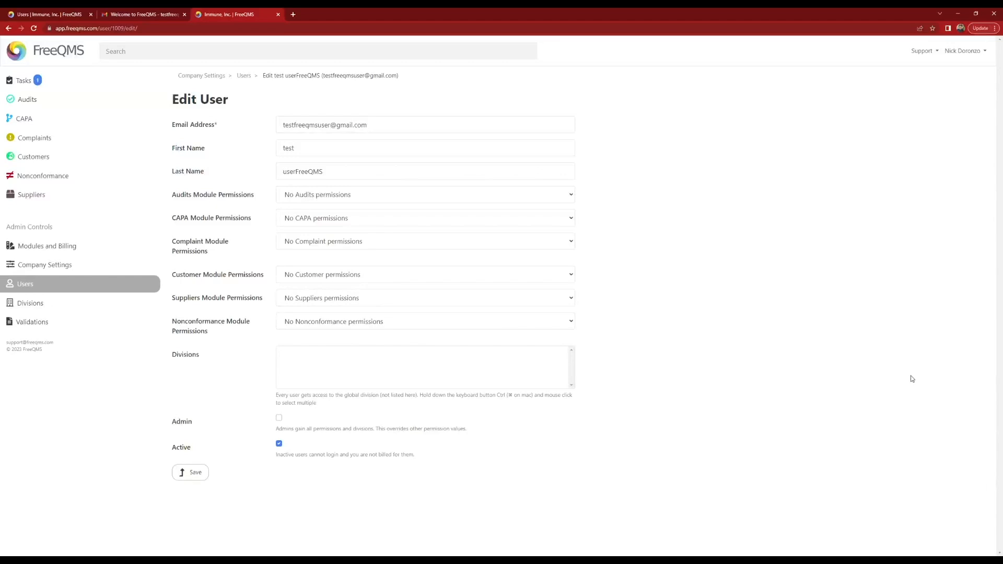
{"action": "mouse_move", "coordinate": [884, 371]}
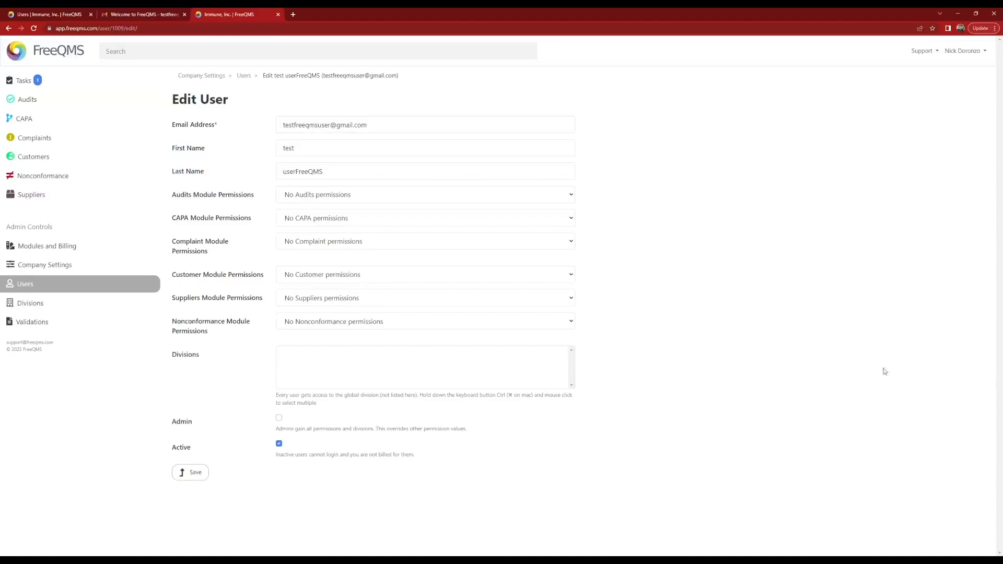
{"action": "mouse_move", "coordinate": [858, 364]}
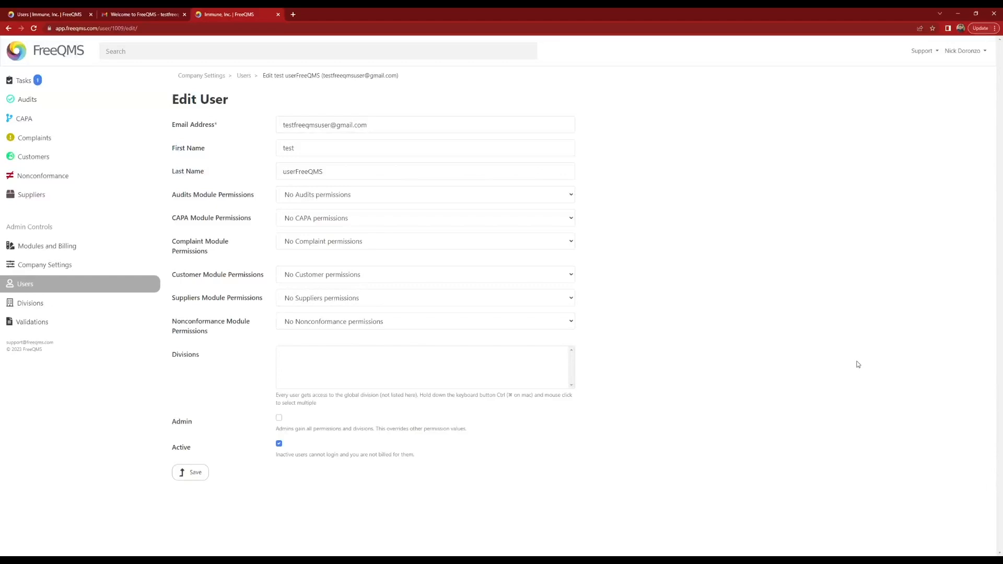
{"action": "mouse_move", "coordinate": [856, 361]}
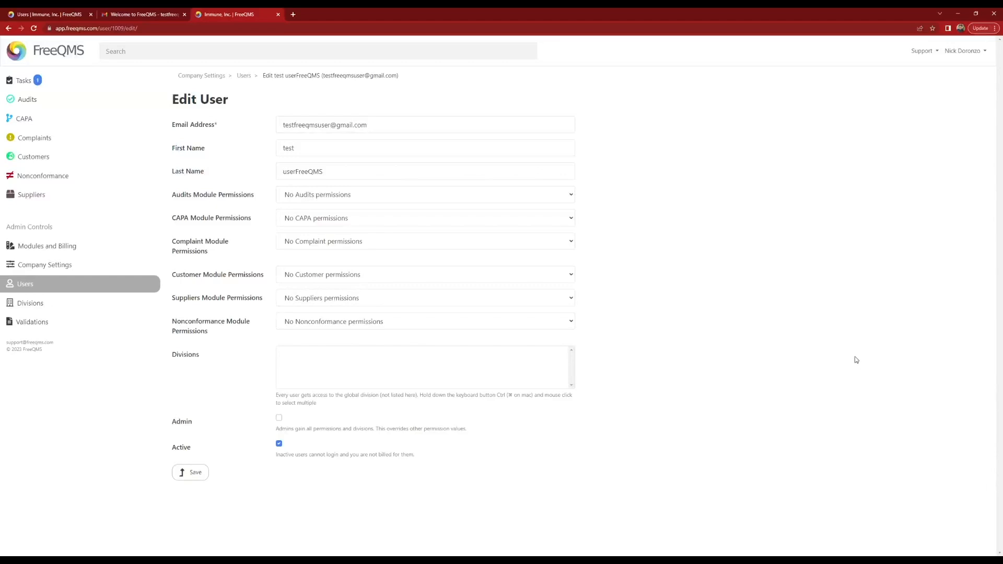
{"action": "mouse_move", "coordinate": [691, 339]}
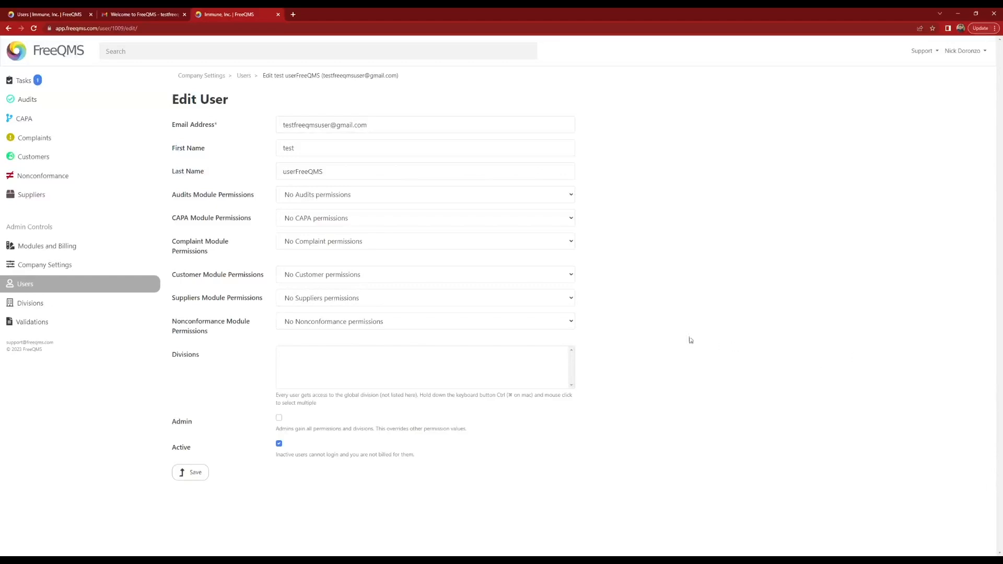
{"action": "left_click", "coordinate": [426, 298]}
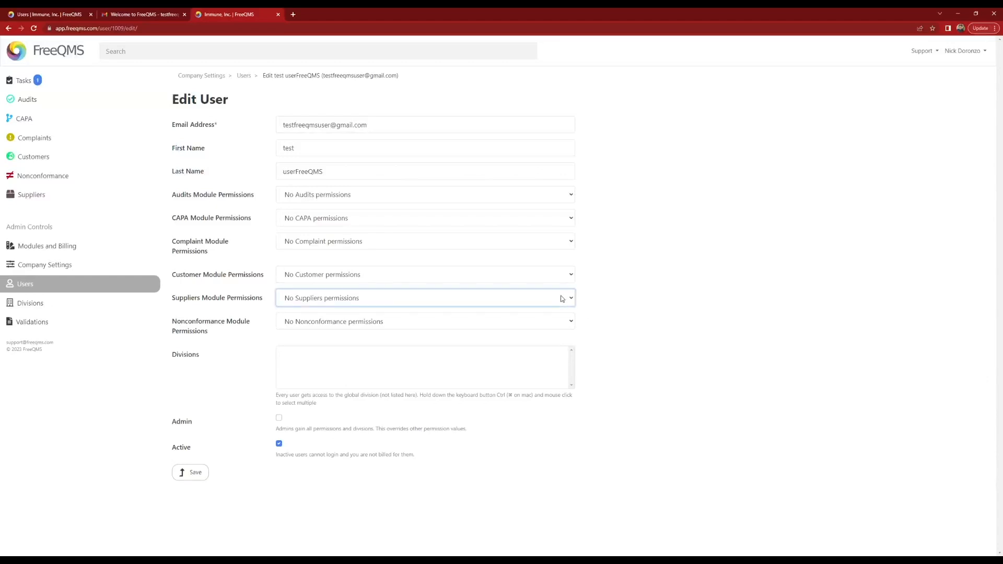
{"action": "mouse_move", "coordinate": [554, 299]}
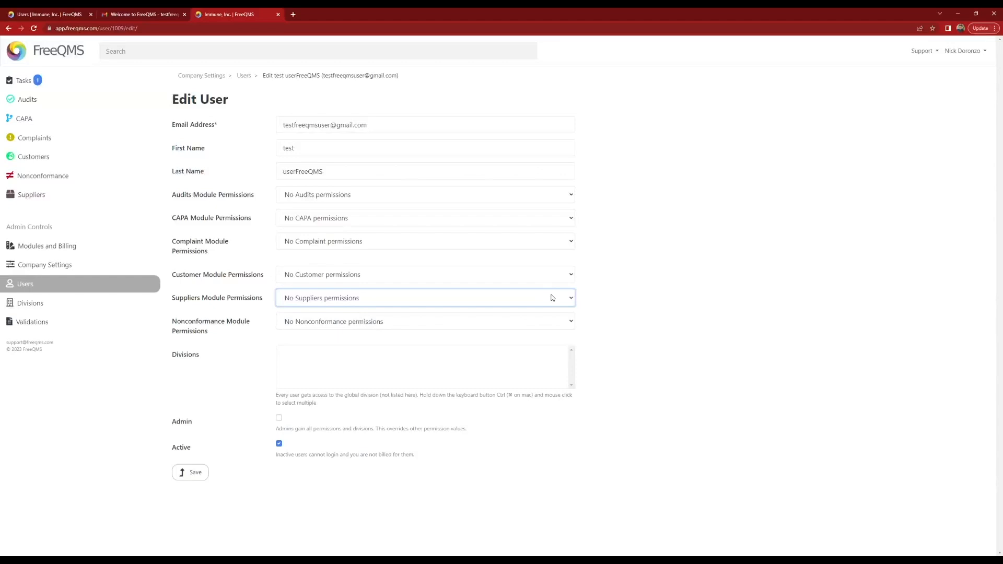
{"action": "mouse_move", "coordinate": [545, 323]}
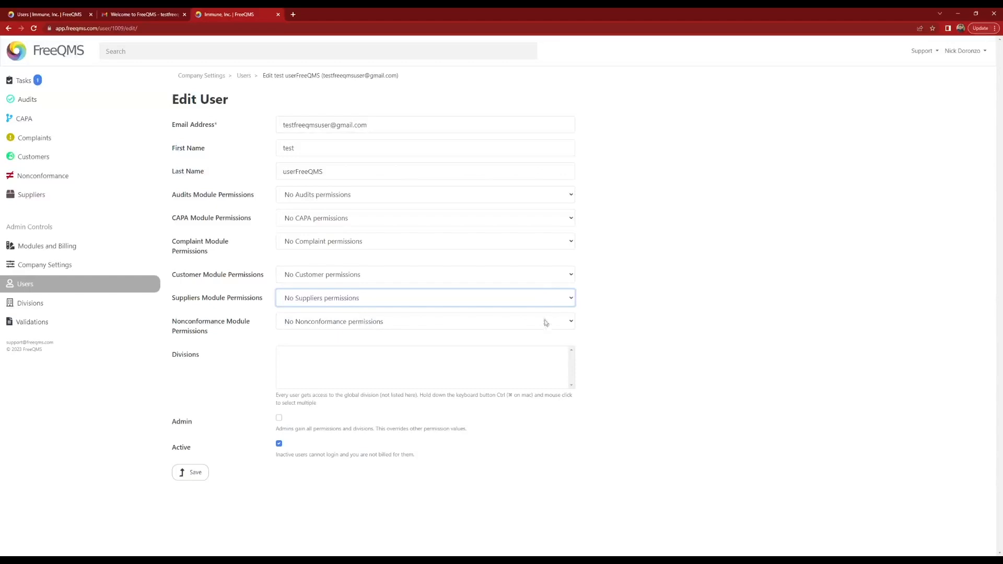
Step: Set Suppliers Module Permissions to 'Create, Edit, View Suppliers'
{"action": "left_click", "coordinate": [425, 298]}
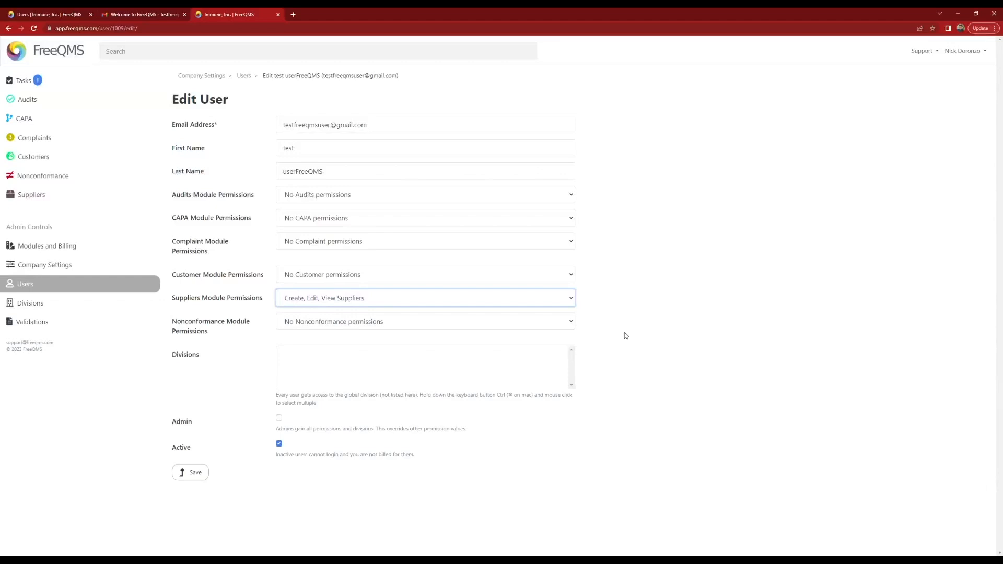
{"action": "mouse_move", "coordinate": [574, 344]}
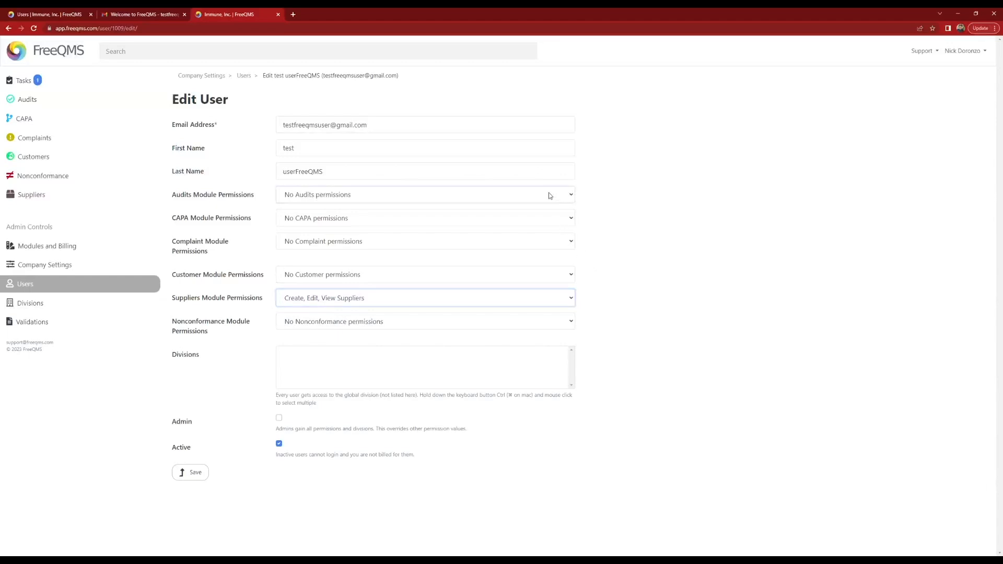
Step: Set Audits Module Permissions to 'Edit, View Audits' and save the user
{"action": "left_click", "coordinate": [425, 194]}
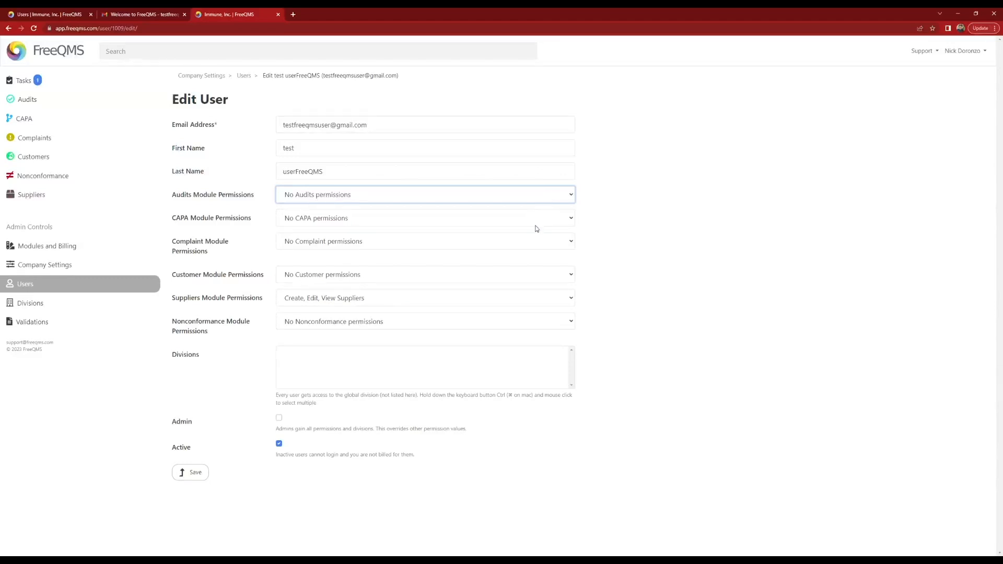
{"action": "left_click", "coordinate": [425, 194]}
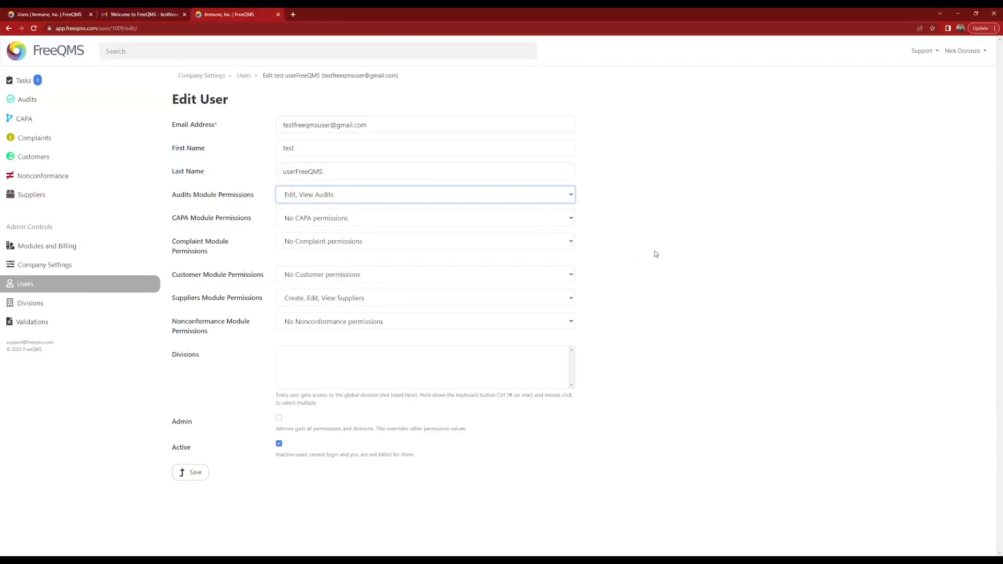
{"action": "left_click", "coordinate": [190, 472]}
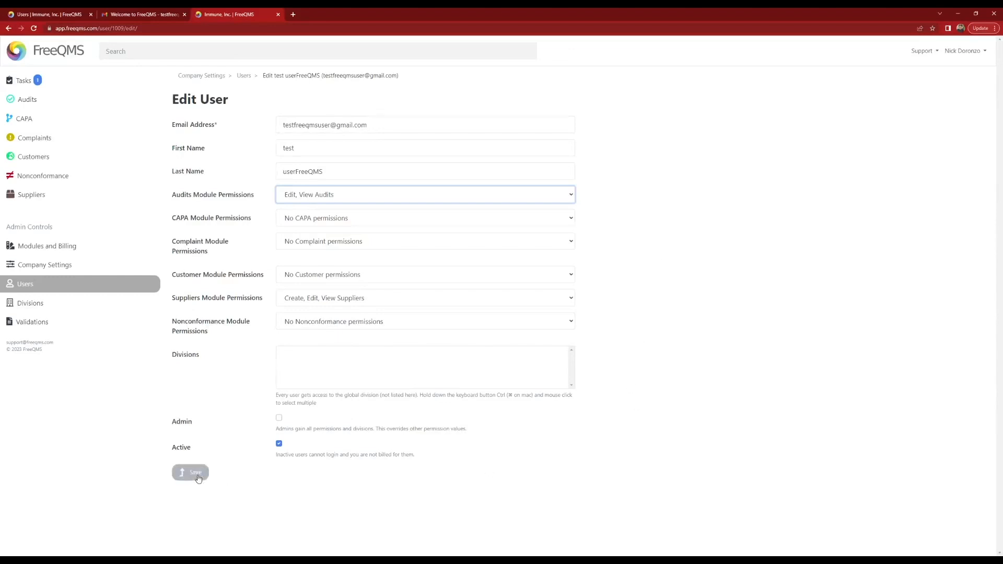
{"action": "left_click", "coordinate": [190, 473]}
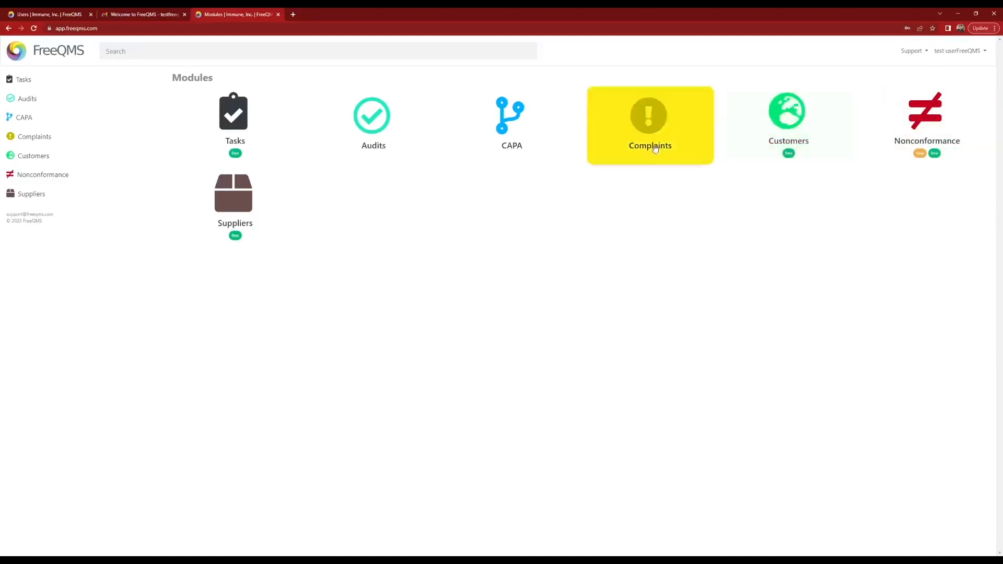
{"action": "left_click", "coordinate": [235, 194]}
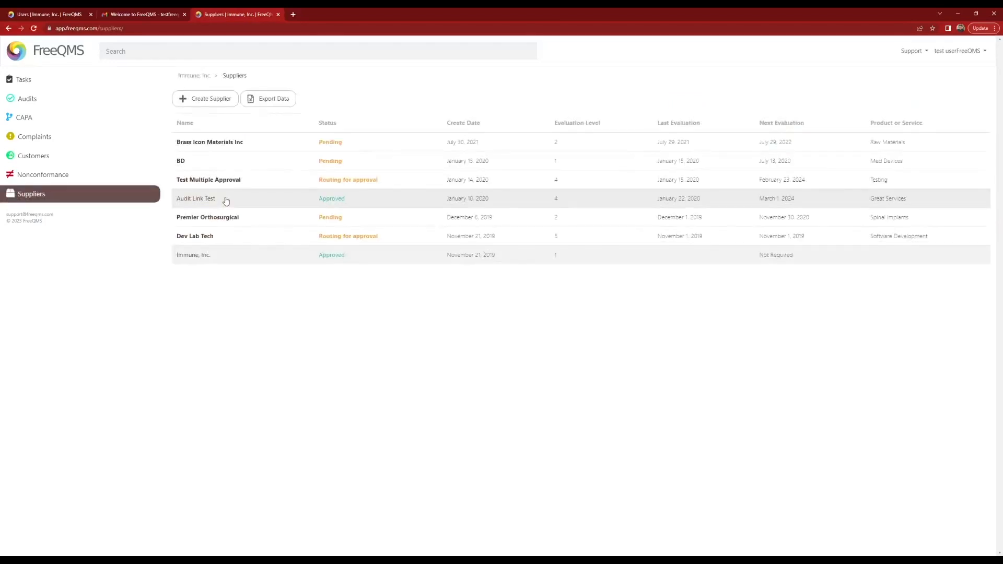
{"action": "mouse_move", "coordinate": [461, 286]}
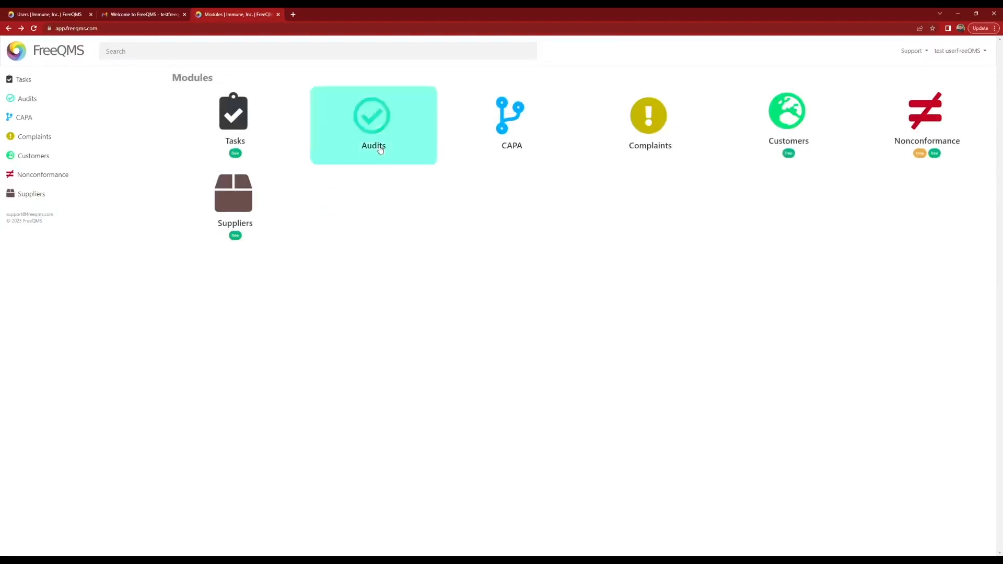
Step: Enter the Audits module as the test user to see the open audits list
{"action": "left_click", "coordinate": [374, 124]}
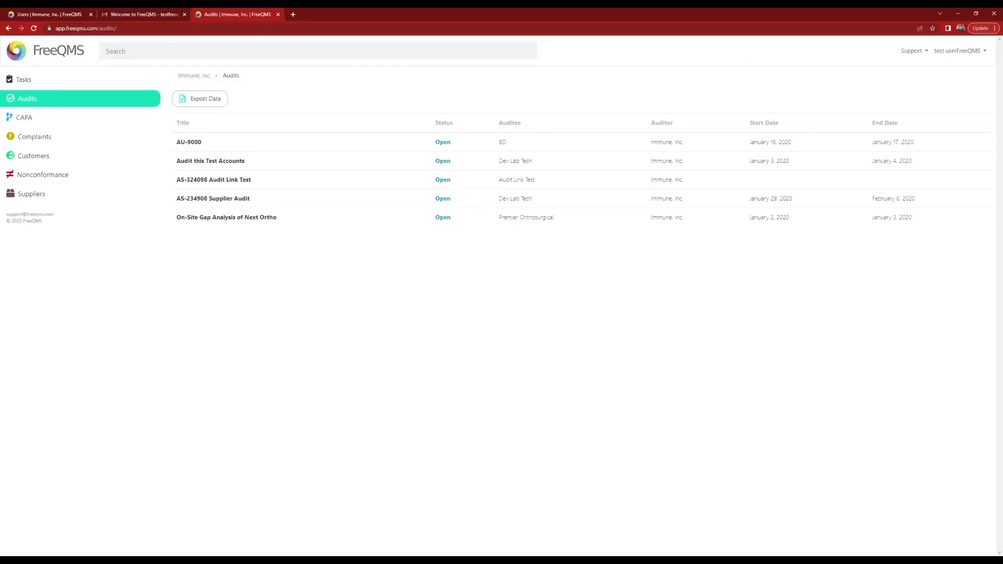
{"action": "mouse_move", "coordinate": [778, 333]}
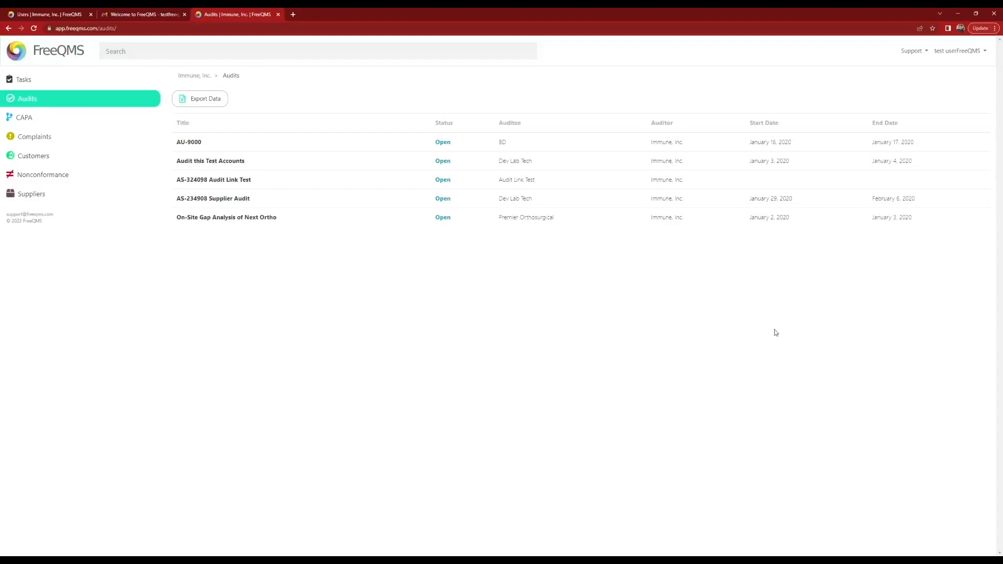
{"action": "mouse_move", "coordinate": [405, 229]}
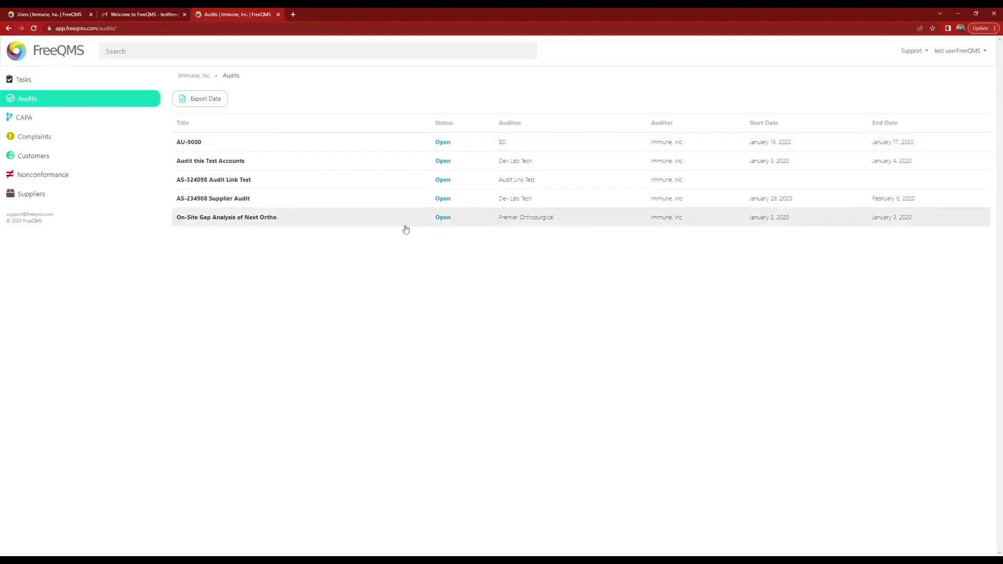
{"action": "mouse_move", "coordinate": [210, 161]}
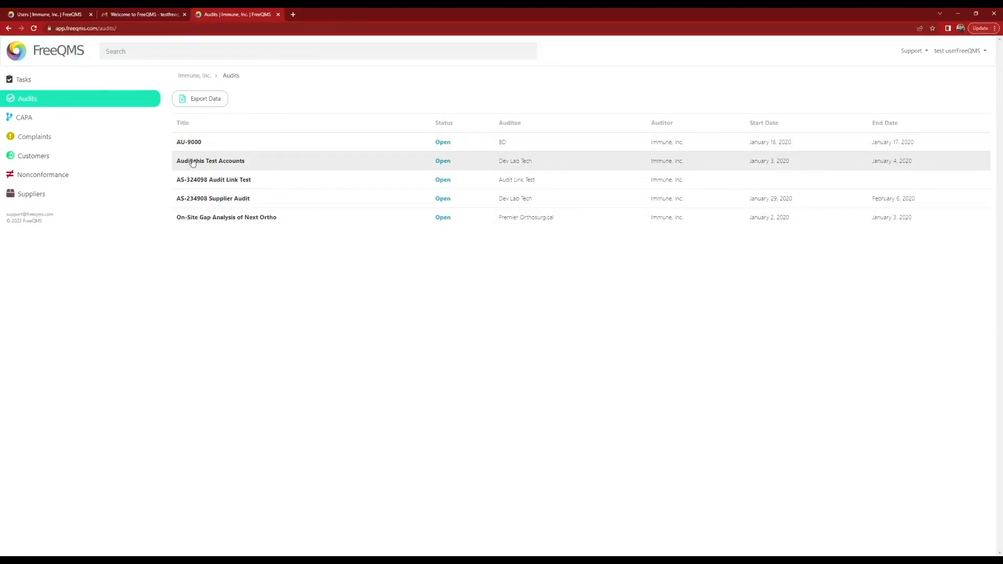
Step: View the Approvals of the 'Audit this Test Accounts' record, showing one cancelled cycle
{"action": "left_click", "coordinate": [210, 161]}
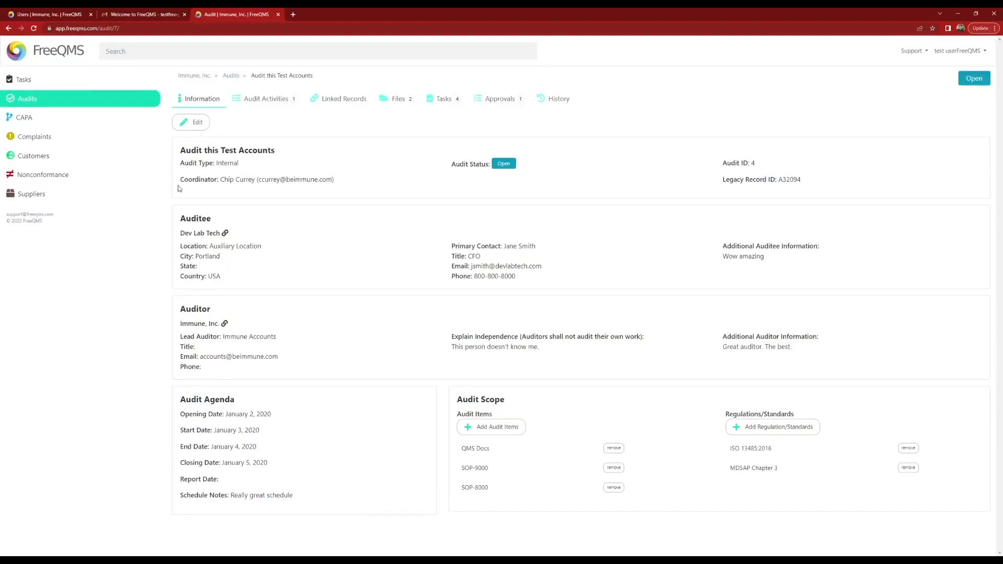
{"action": "mouse_move", "coordinate": [742, 274]}
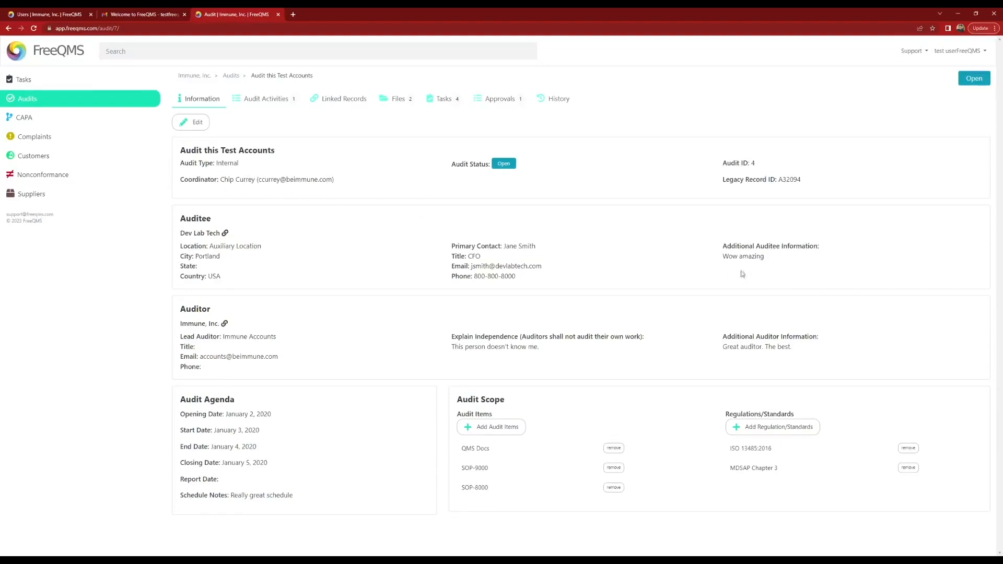
{"action": "left_click", "coordinate": [500, 98]}
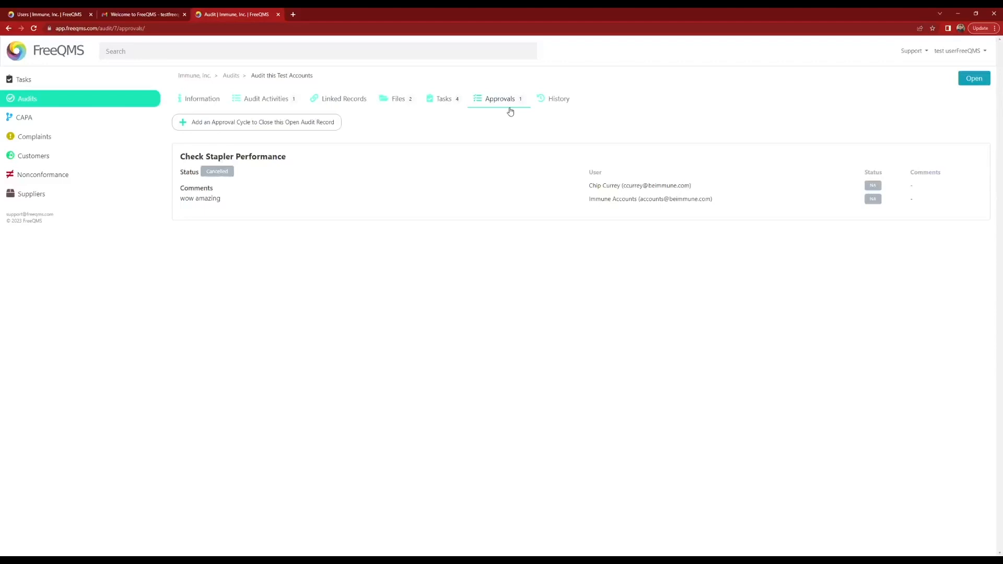
{"action": "mouse_move", "coordinate": [30, 194]}
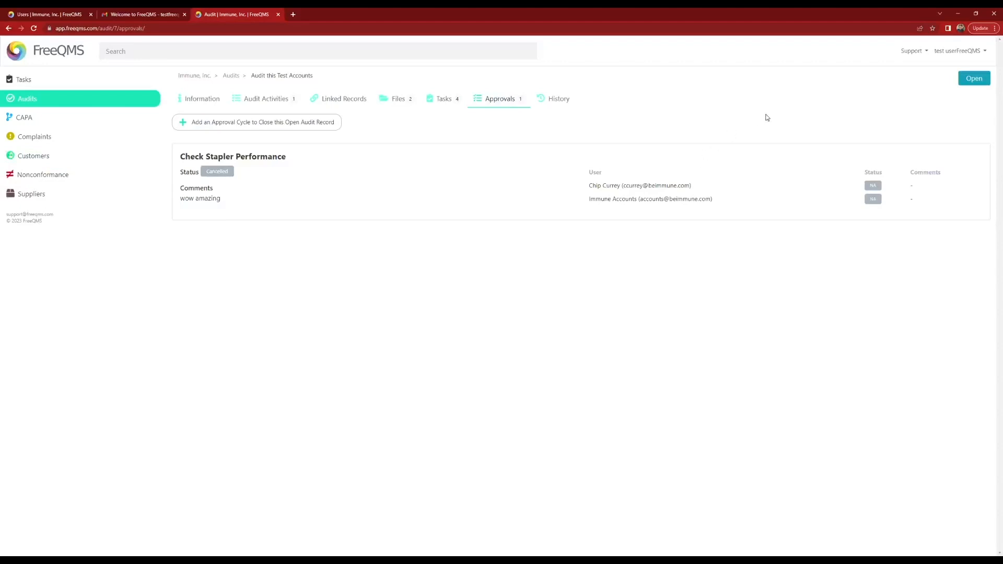
{"action": "mouse_move", "coordinate": [742, 291]}
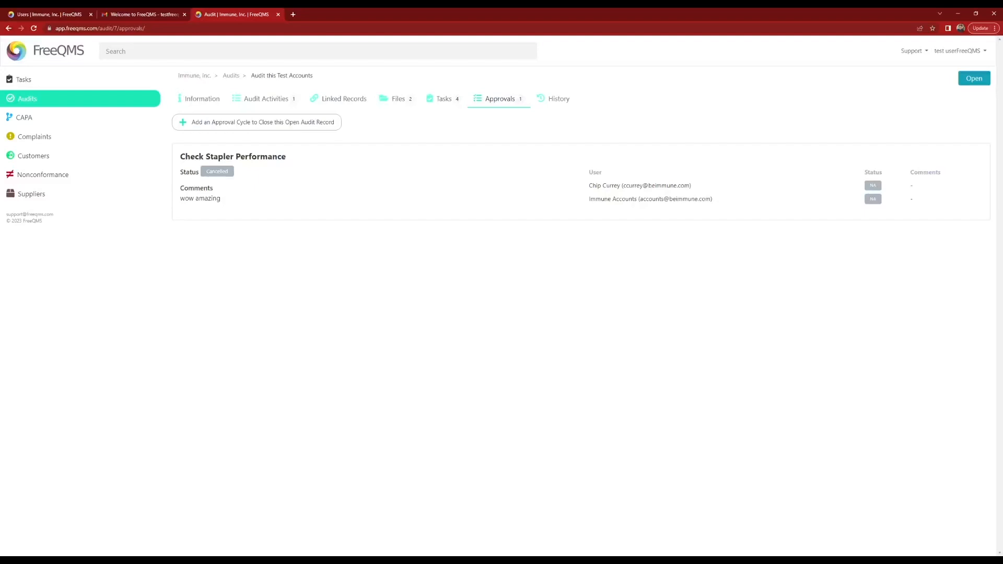
Step: Close the test user's session, returning to the administrator's Users list
{"action": "left_click", "coordinate": [48, 14]}
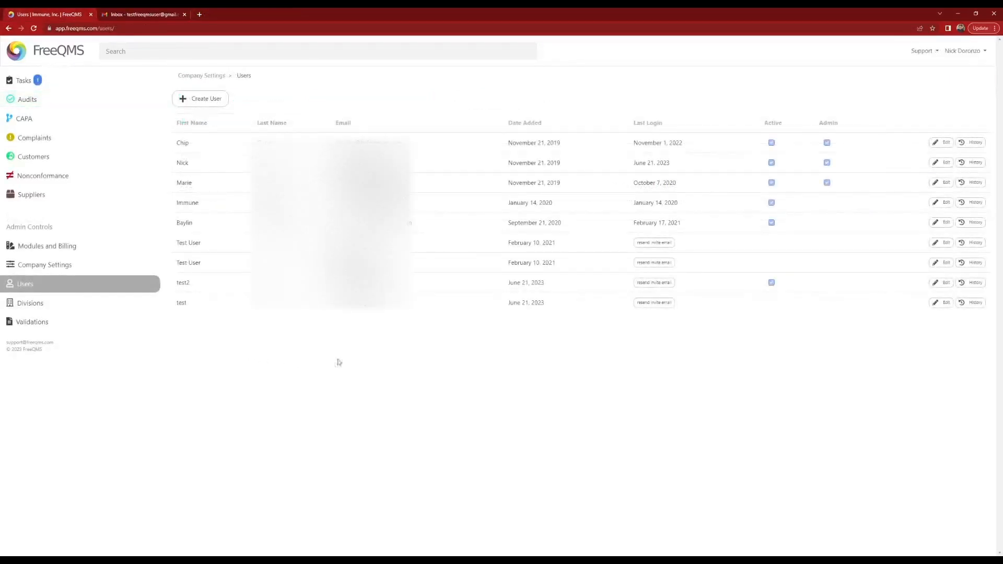
{"action": "mouse_move", "coordinate": [387, 85]}
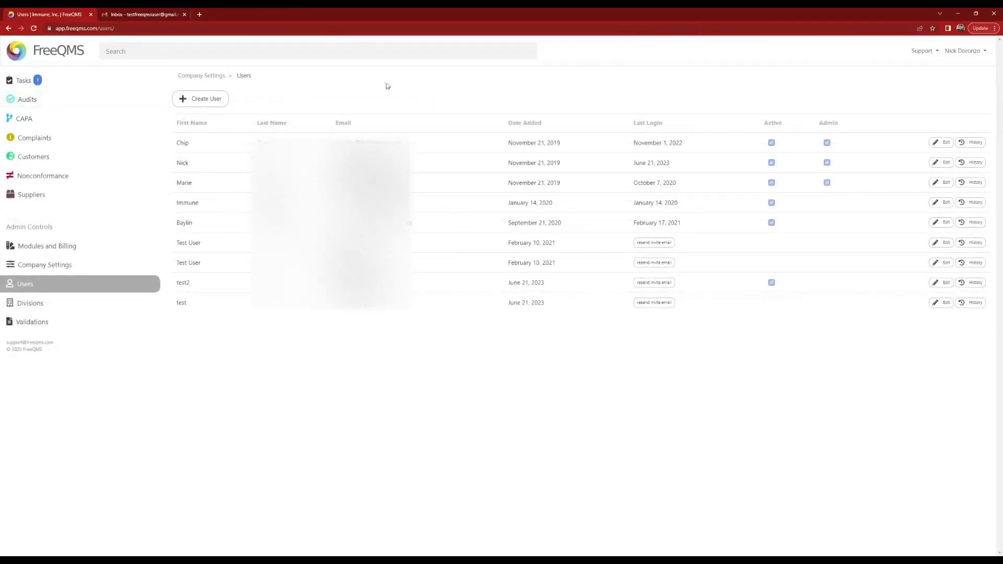
{"action": "mouse_move", "coordinate": [312, 315]}
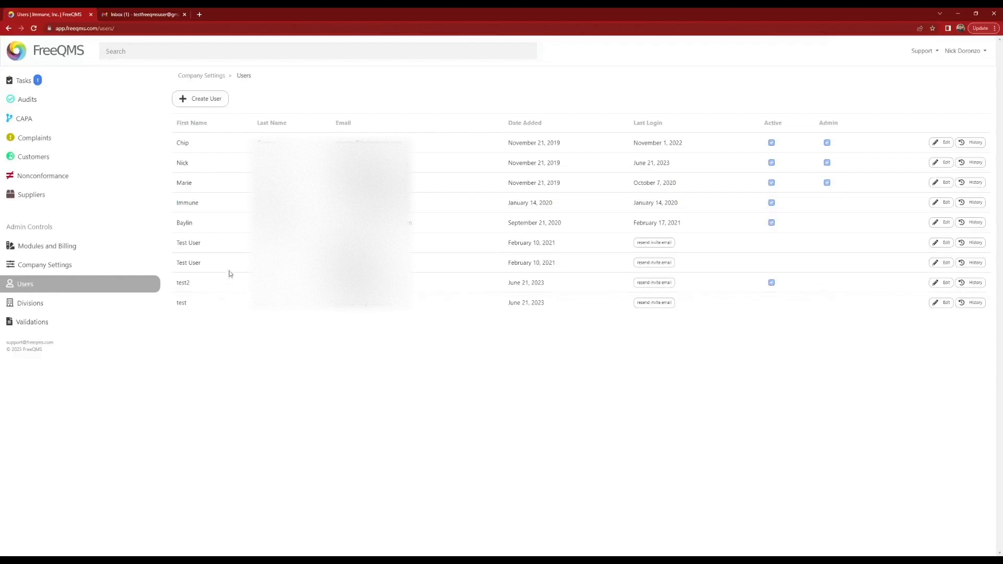
Step: Start a new user with the email address beginning 'testfre'
{"action": "left_click", "coordinate": [205, 98]}
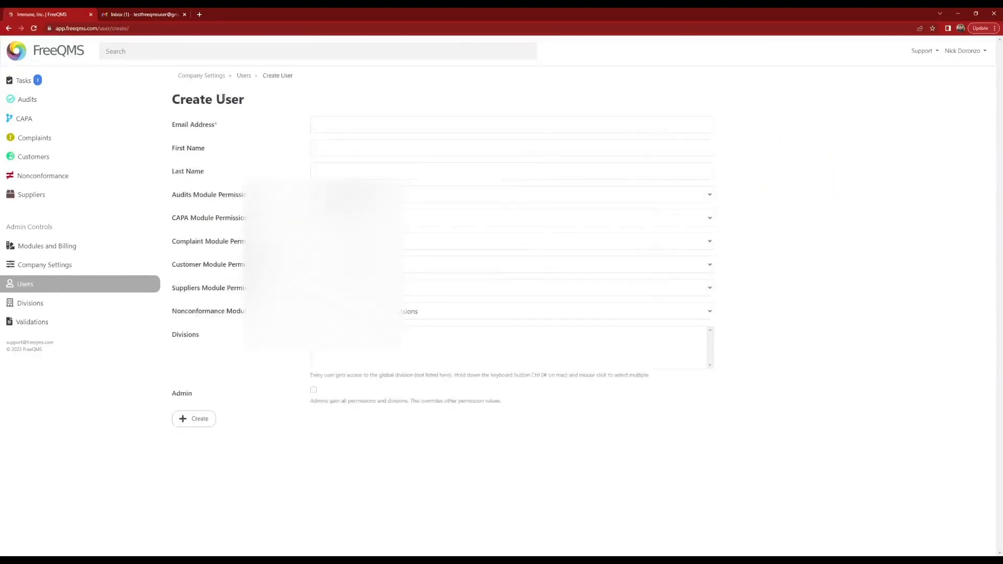
{"action": "left_click", "coordinate": [511, 124]}
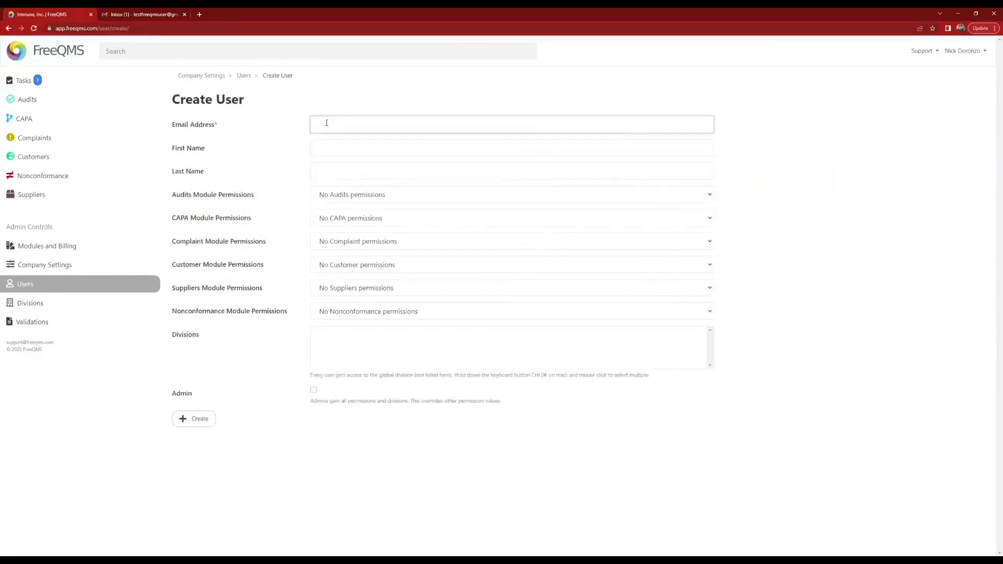
{"action": "type", "text": "testfre"}
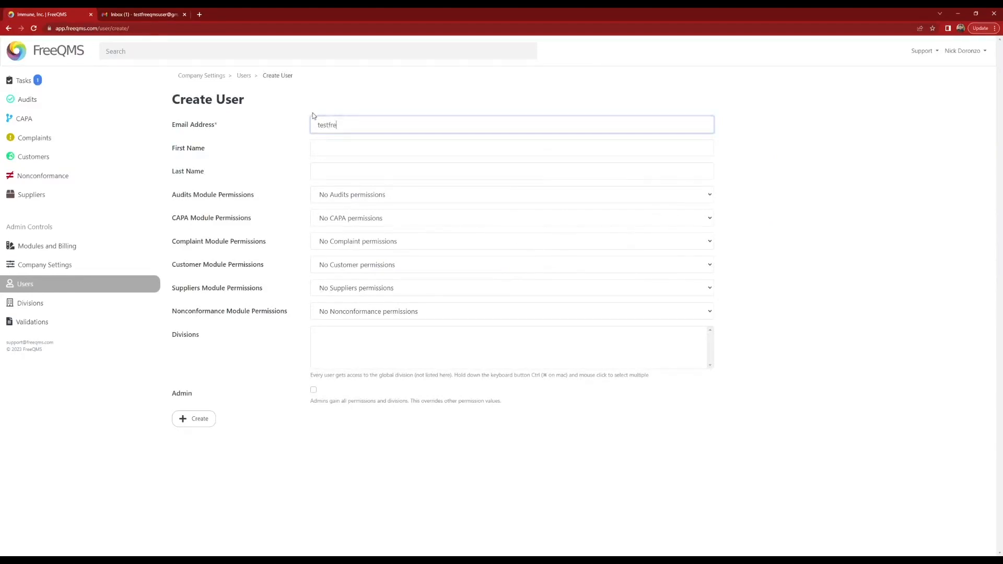